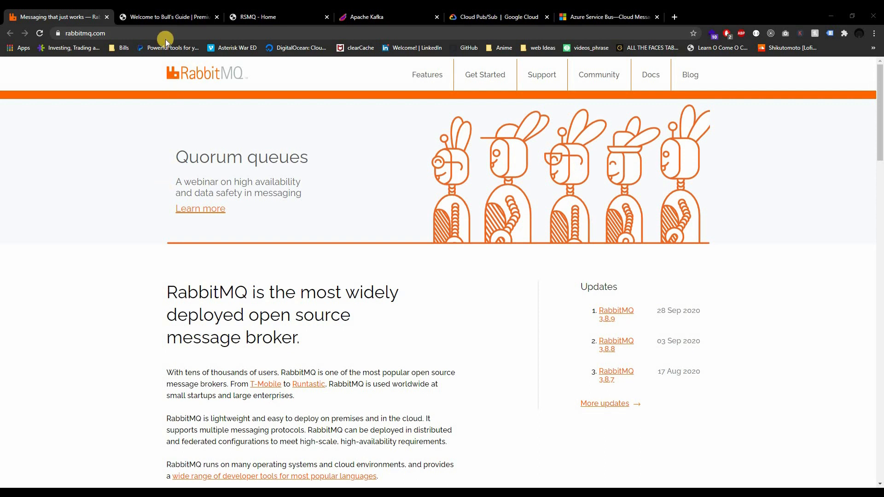
Step: View Bull's guide, glance back at RabbitMQ, then switch to the RSMQ home page
{"action": "left_click", "coordinate": [167, 17]}
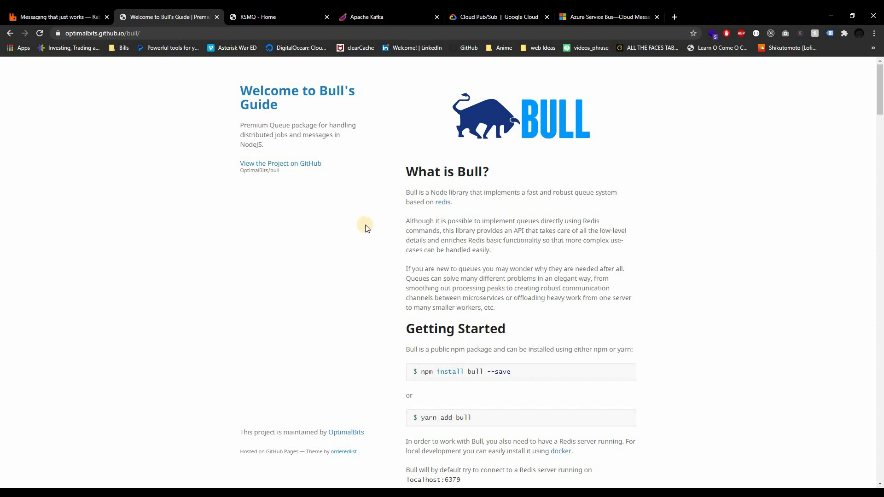
{"action": "mouse_move", "coordinate": [366, 227]}
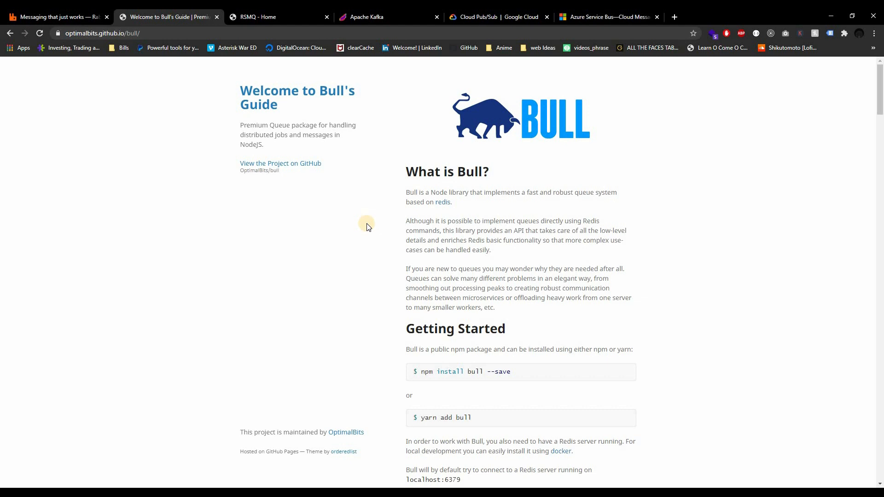
{"action": "mouse_move", "coordinate": [339, 219]}
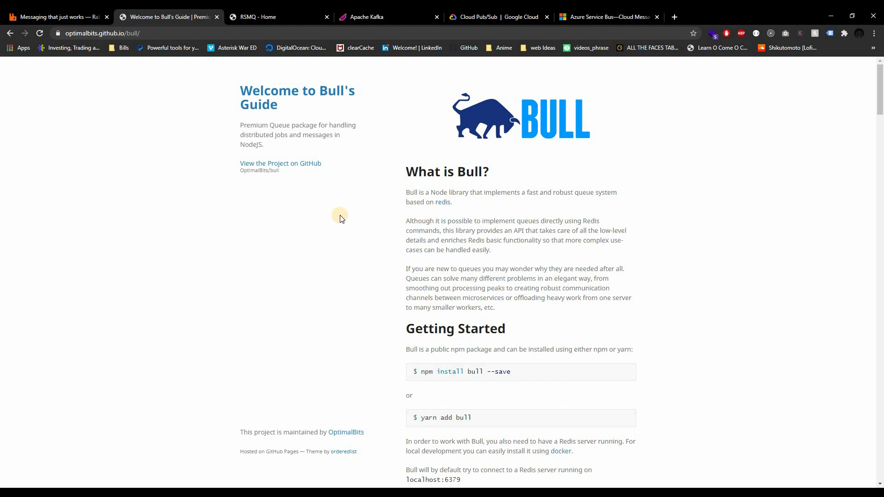
{"action": "left_click", "coordinate": [53, 17]}
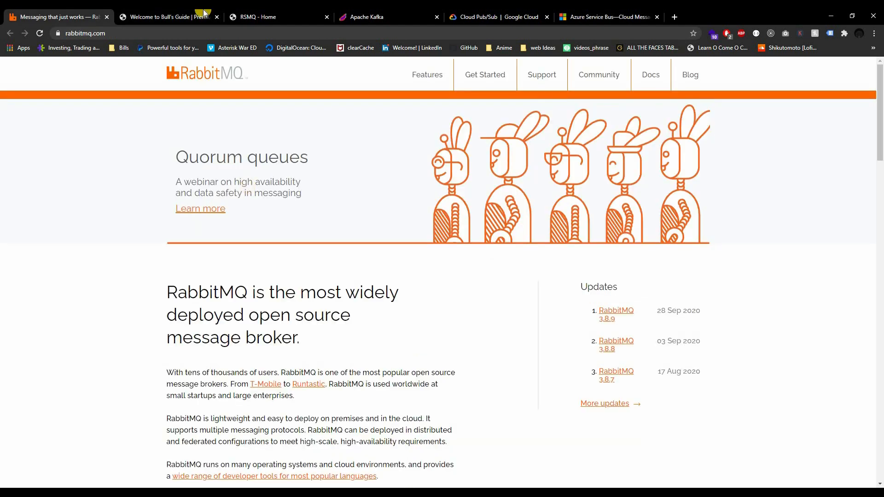
{"action": "left_click", "coordinate": [168, 17]}
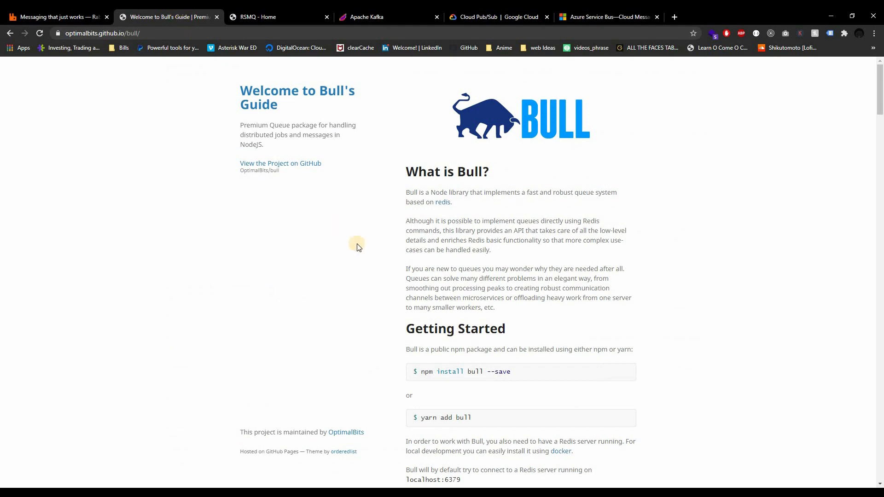
{"action": "left_click", "coordinate": [277, 17]}
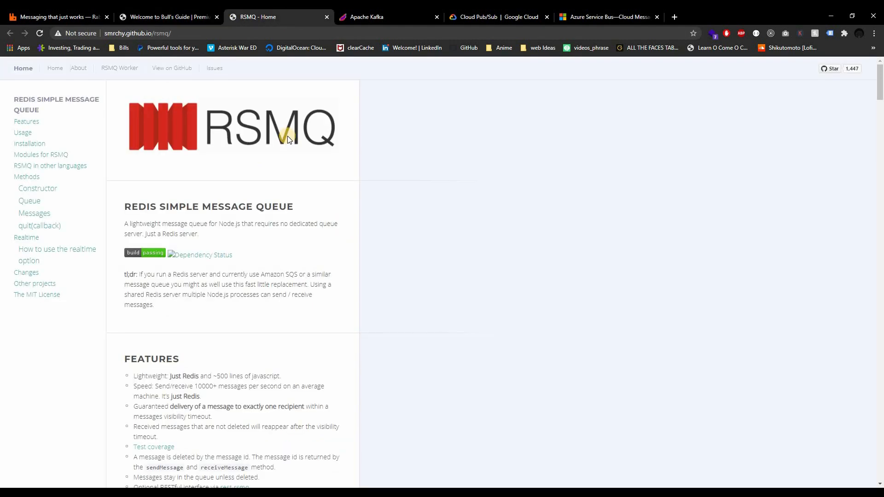
{"action": "mouse_move", "coordinate": [189, 219]}
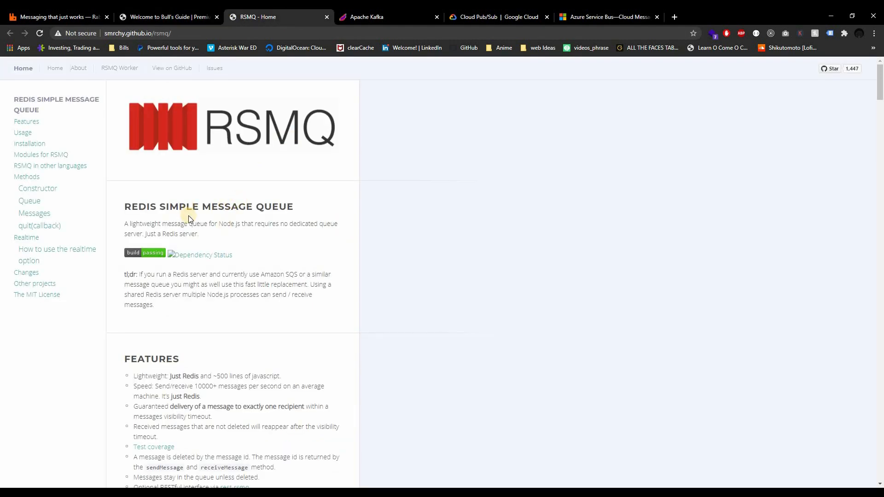
{"action": "mouse_move", "coordinate": [230, 196]}
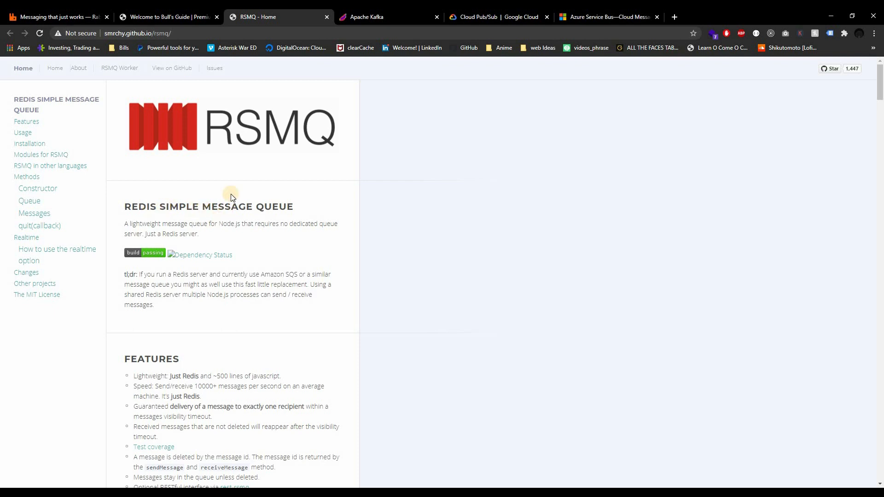
Step: Switch from the RSMQ page to the Apache Kafka homepage tab
{"action": "left_click", "coordinate": [388, 17]}
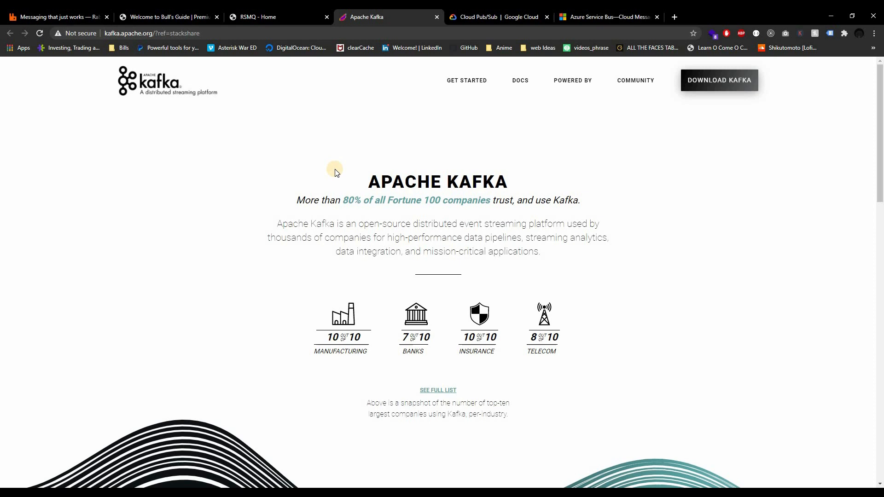
{"action": "mouse_move", "coordinate": [339, 173]}
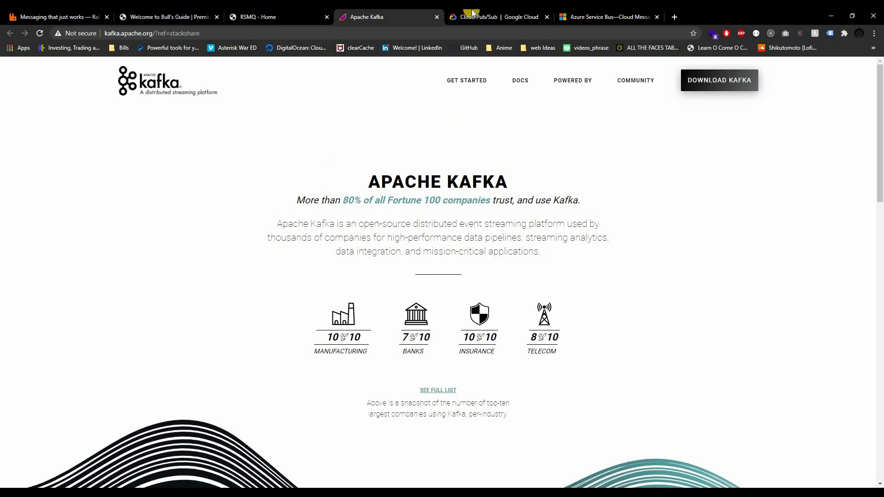
Step: View the Google Cloud Pub/Sub tab, then the Azure Service Bus tab
{"action": "left_click", "coordinate": [496, 17]}
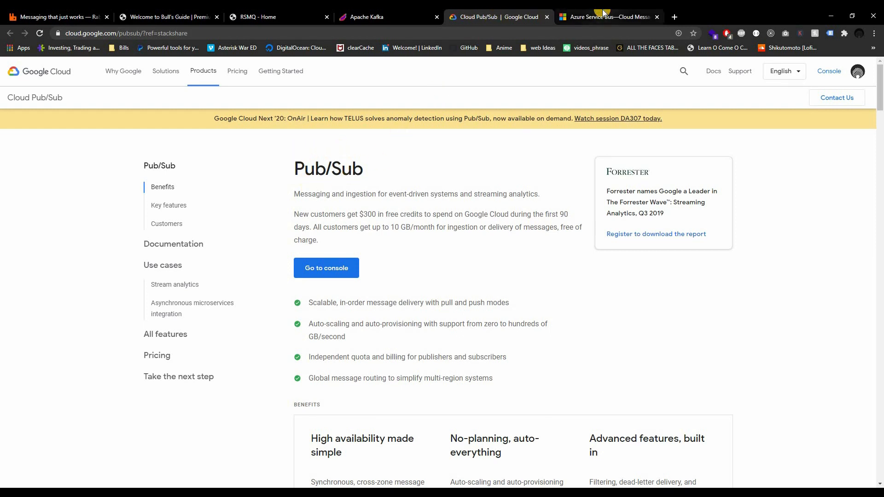
{"action": "left_click", "coordinate": [608, 16]}
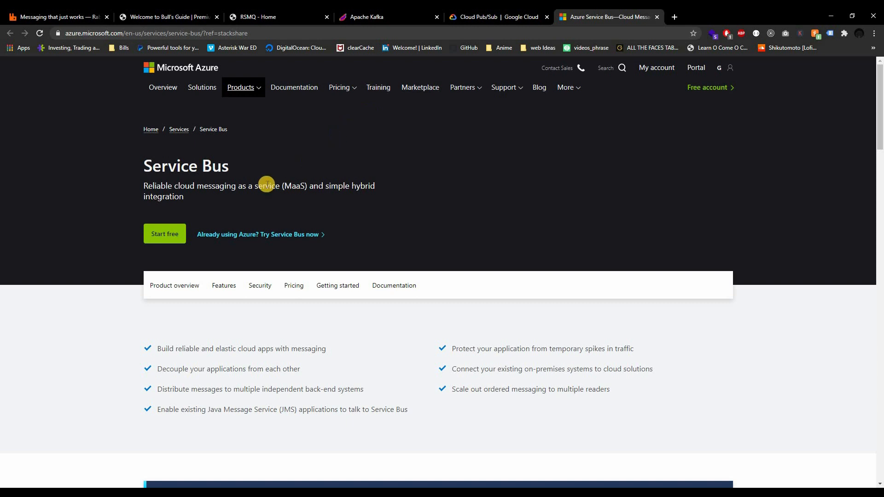
{"action": "mouse_move", "coordinate": [673, 29]}
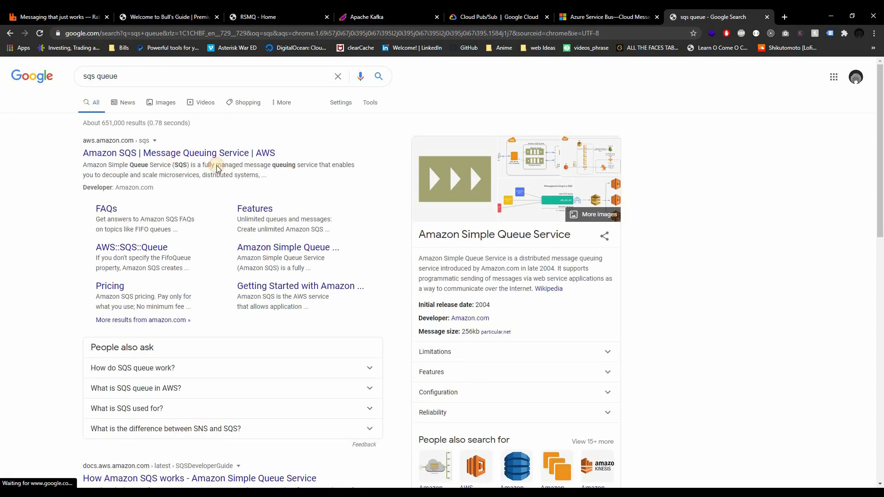
Step: Open the Amazon SQS search result
{"action": "left_click", "coordinate": [178, 153]}
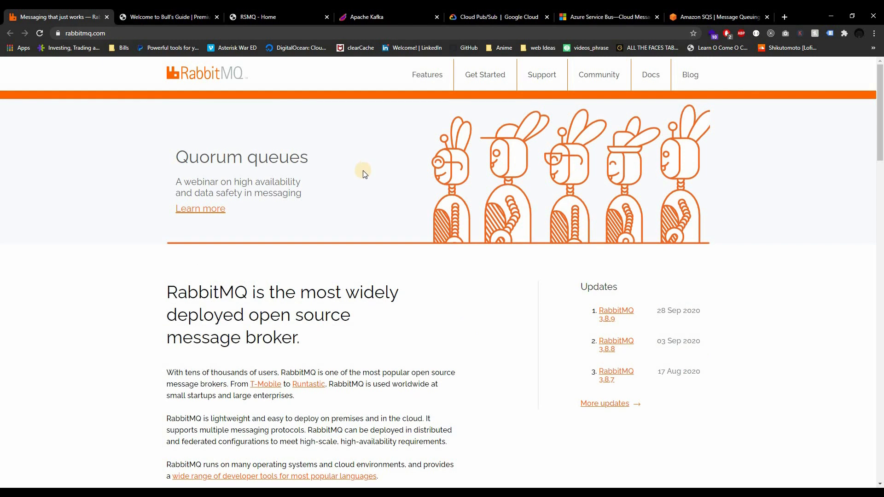
{"action": "mouse_move", "coordinate": [339, 181]}
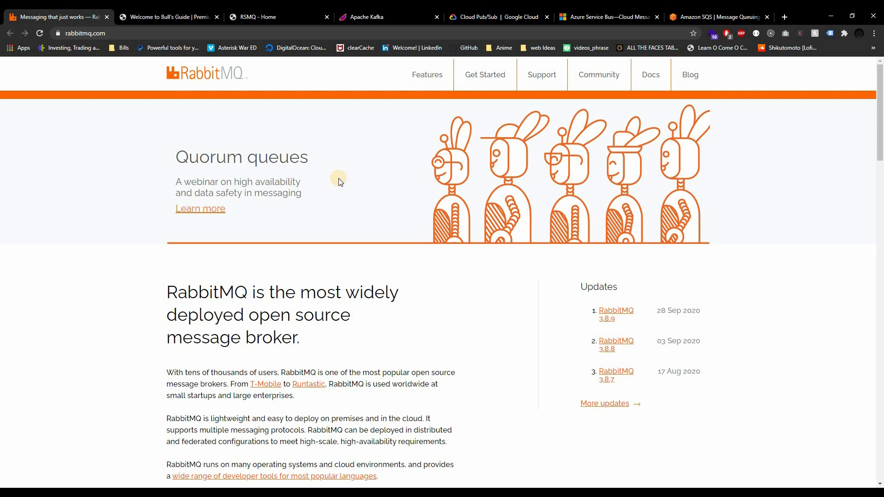
{"action": "mouse_move", "coordinate": [473, 339]}
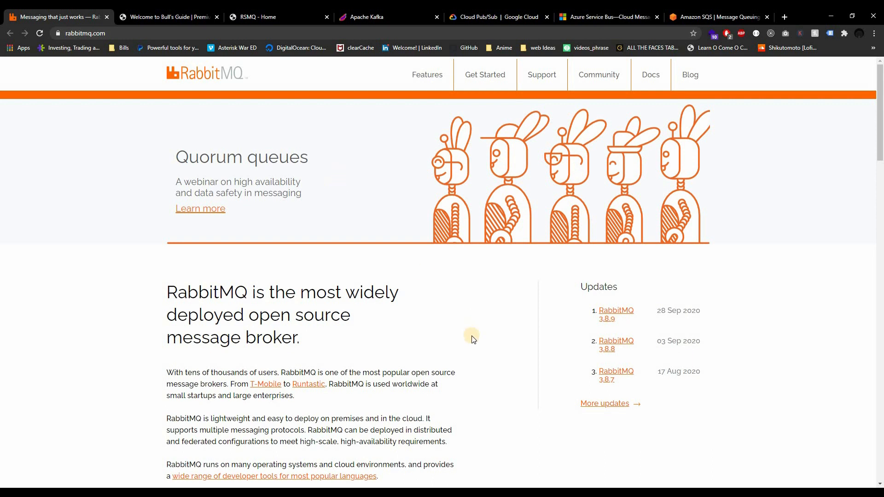
Step: Open RabbitMQ Tutorials and scroll from Hello World through Publisher Confirms
{"action": "scroll", "scroll_direction": "down", "scroll_amount": 3}
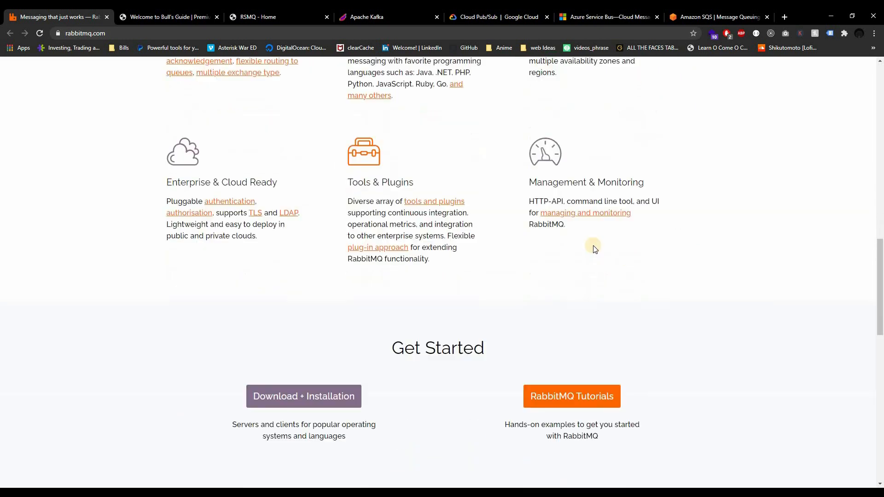
{"action": "left_click", "coordinate": [571, 396]}
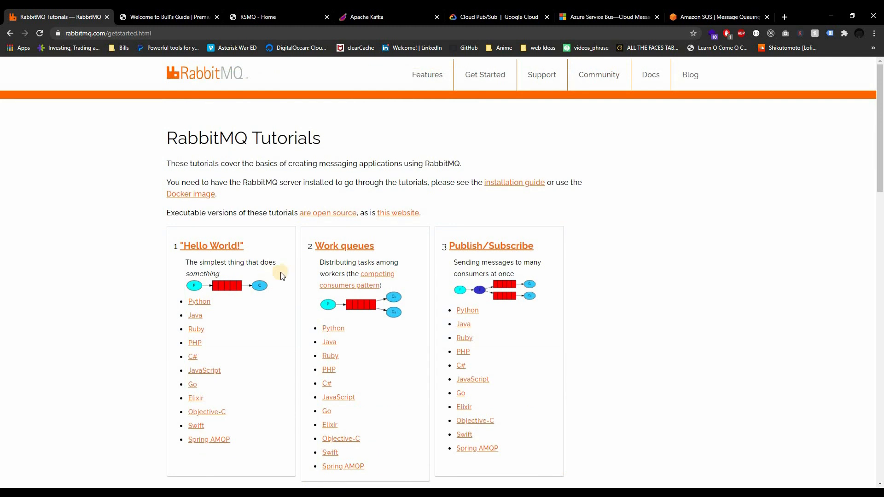
{"action": "scroll", "scroll_direction": "down", "scroll_amount": 3}
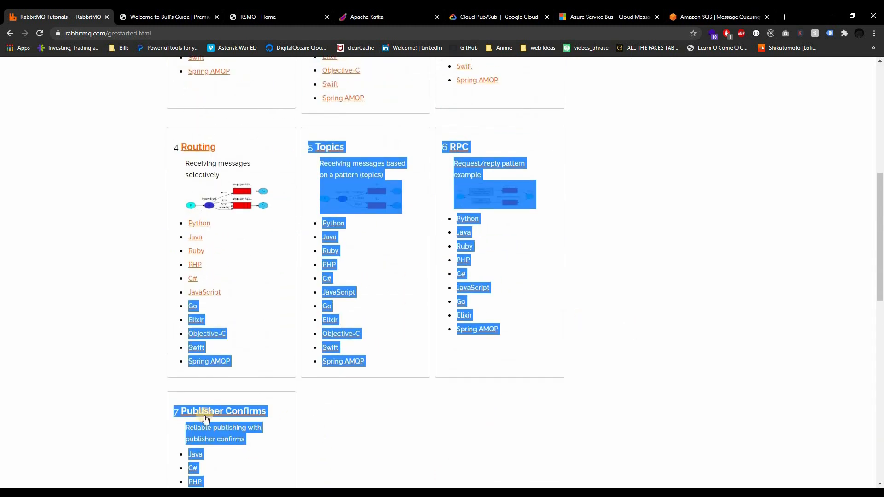
{"action": "scroll", "scroll_direction": "down", "scroll_amount": 3}
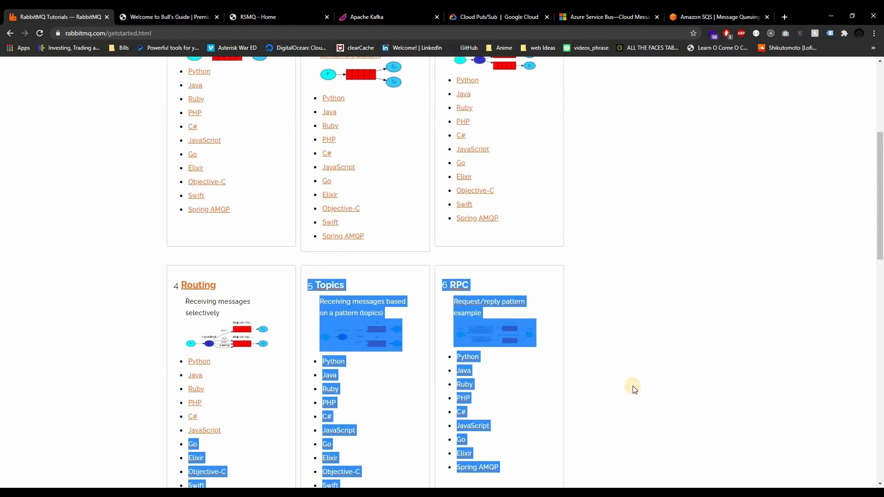
{"action": "left_click", "coordinate": [140, 172]}
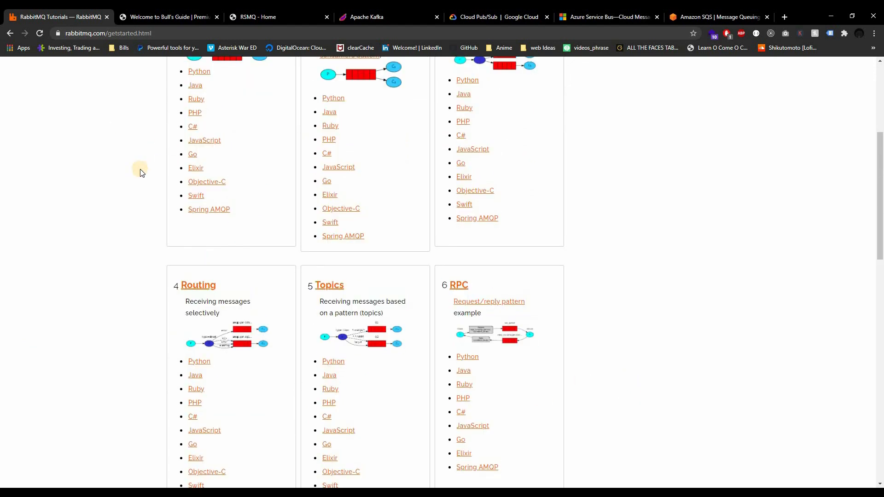
{"action": "scroll", "scroll_direction": "up", "scroll_amount": 3}
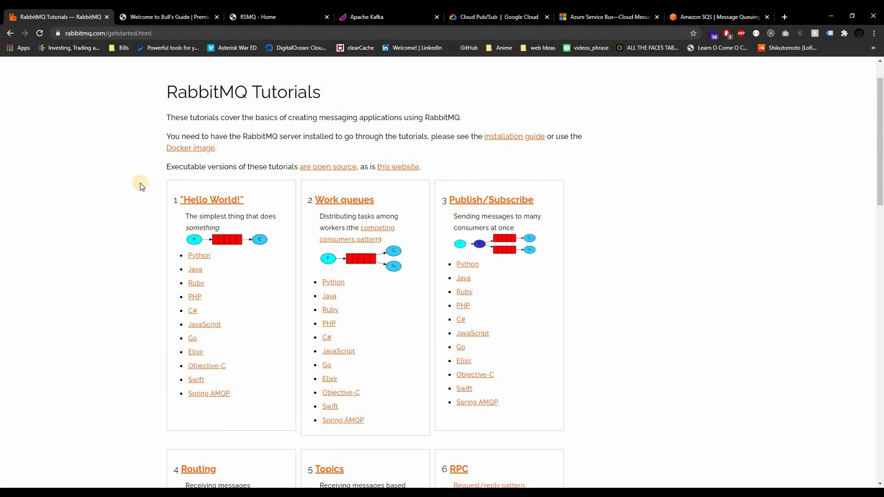